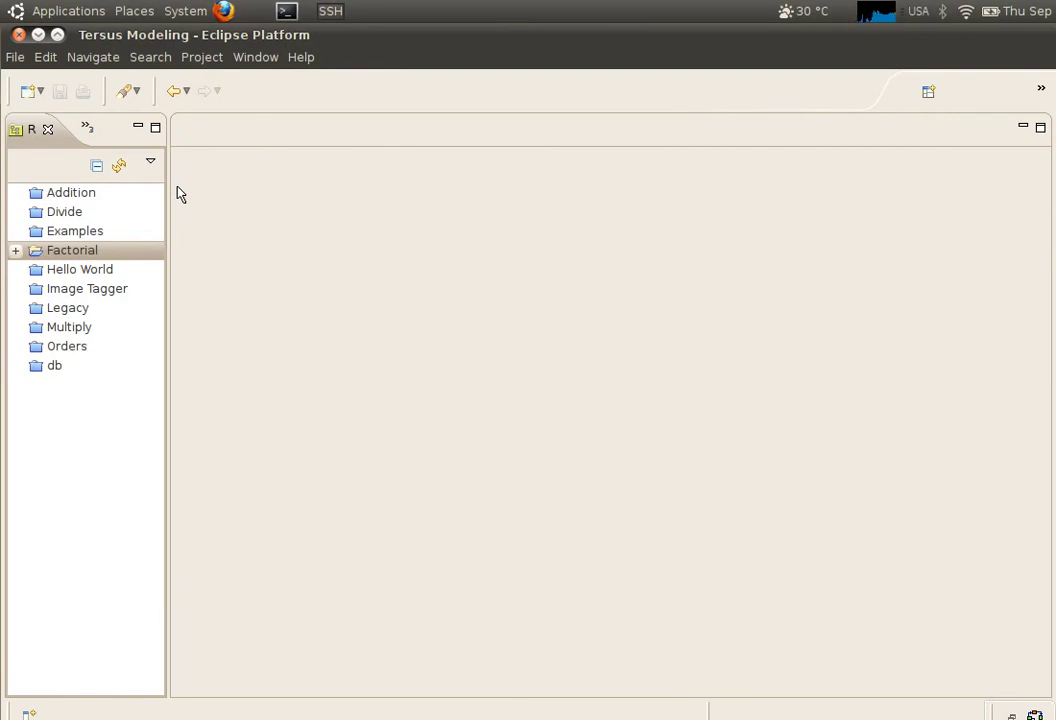
Create a new Tersus project named Catch Me from the Blank View template
click(16, 56)
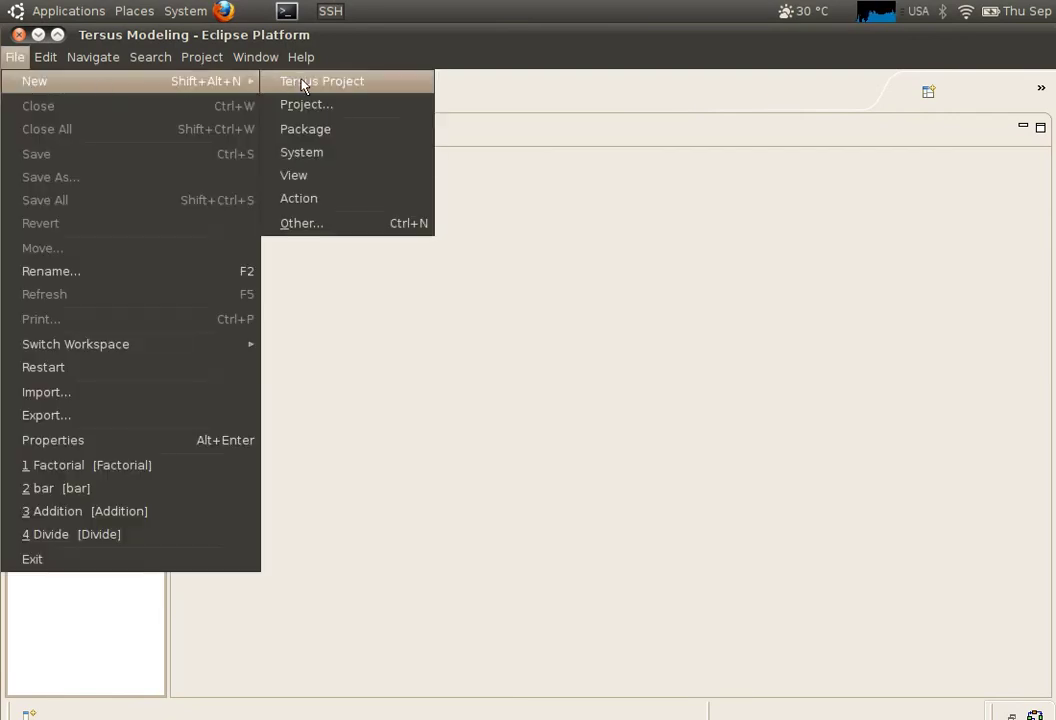
click(320, 80)
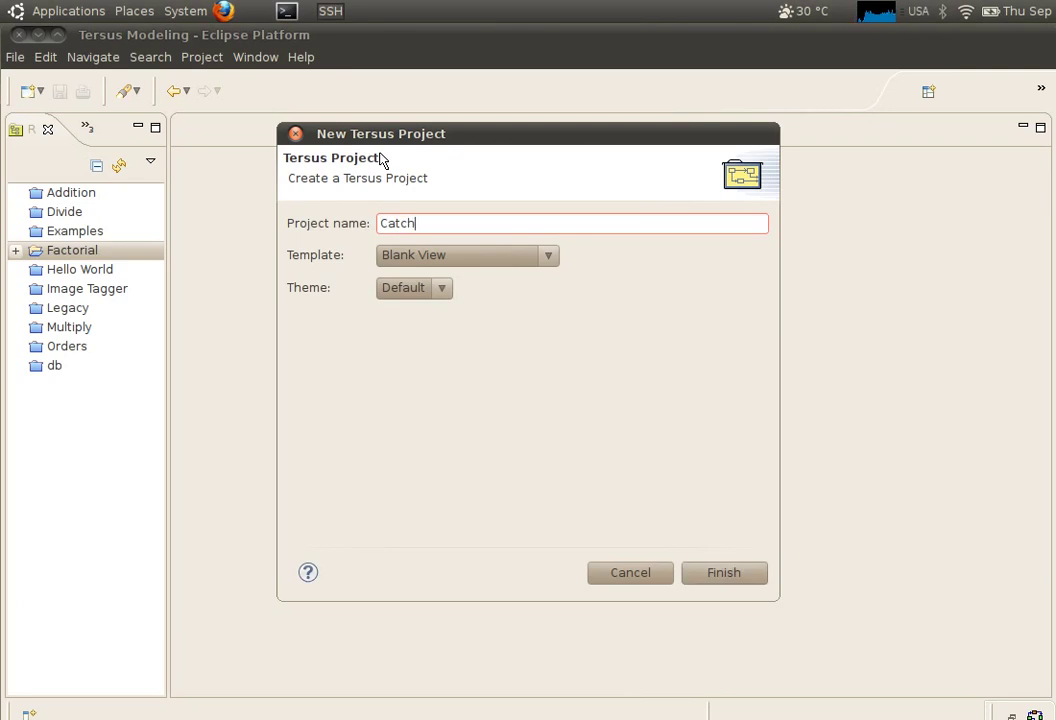
text(Me)
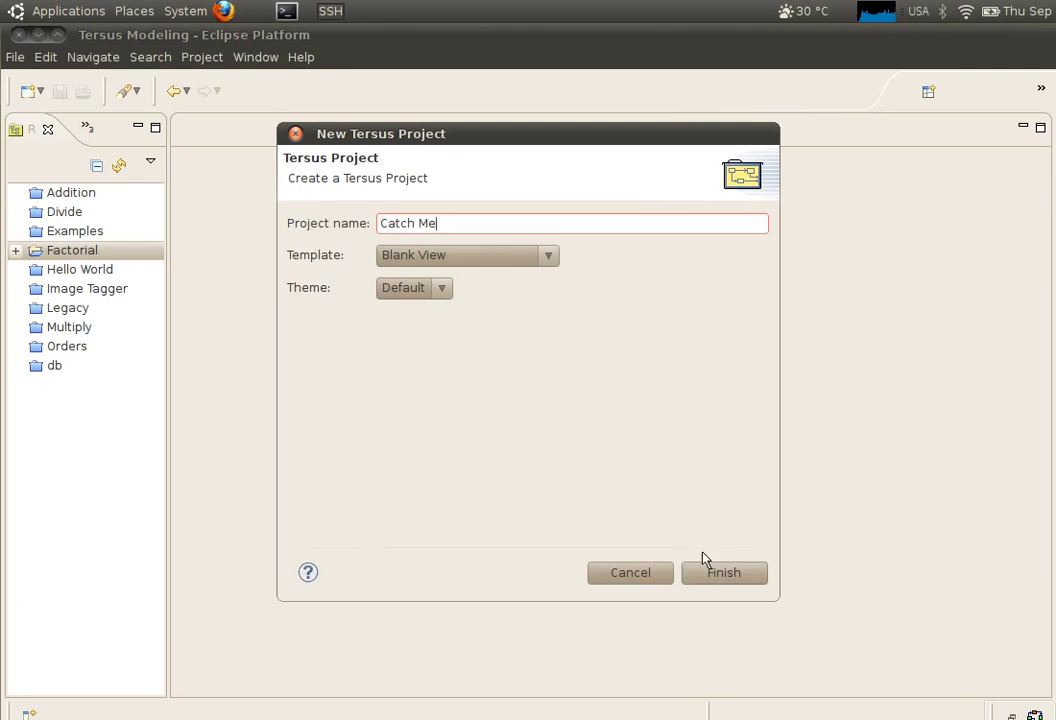
click(724, 572)
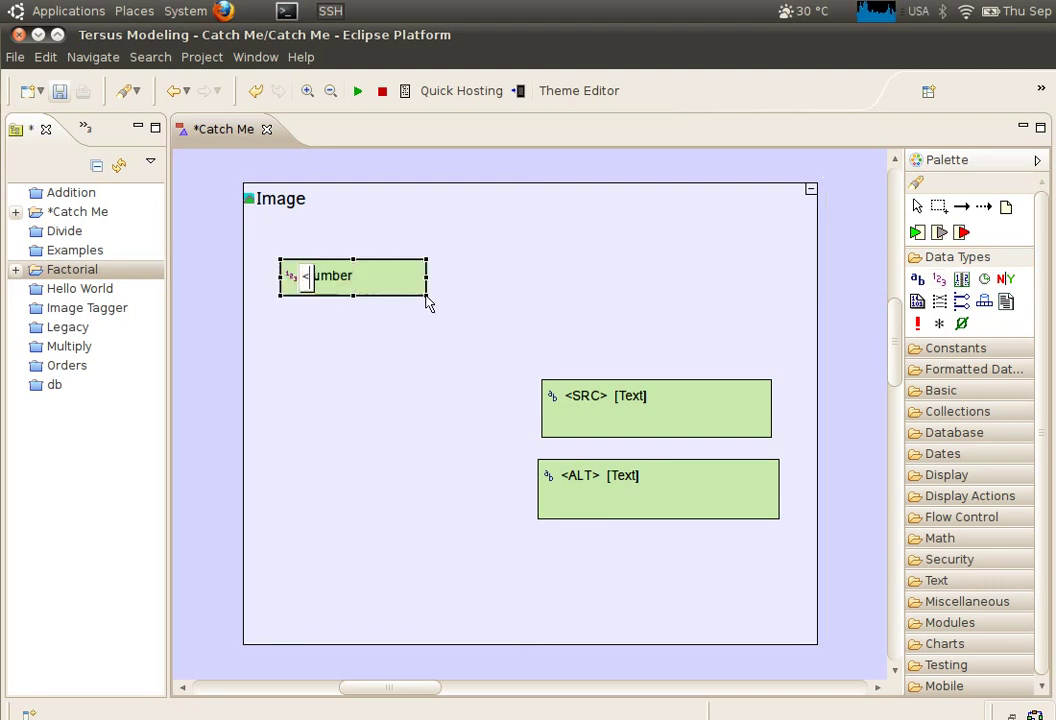
Name the Image's two new Number fields <Screen X> and <Screen Y>
text(Screen X> [N)
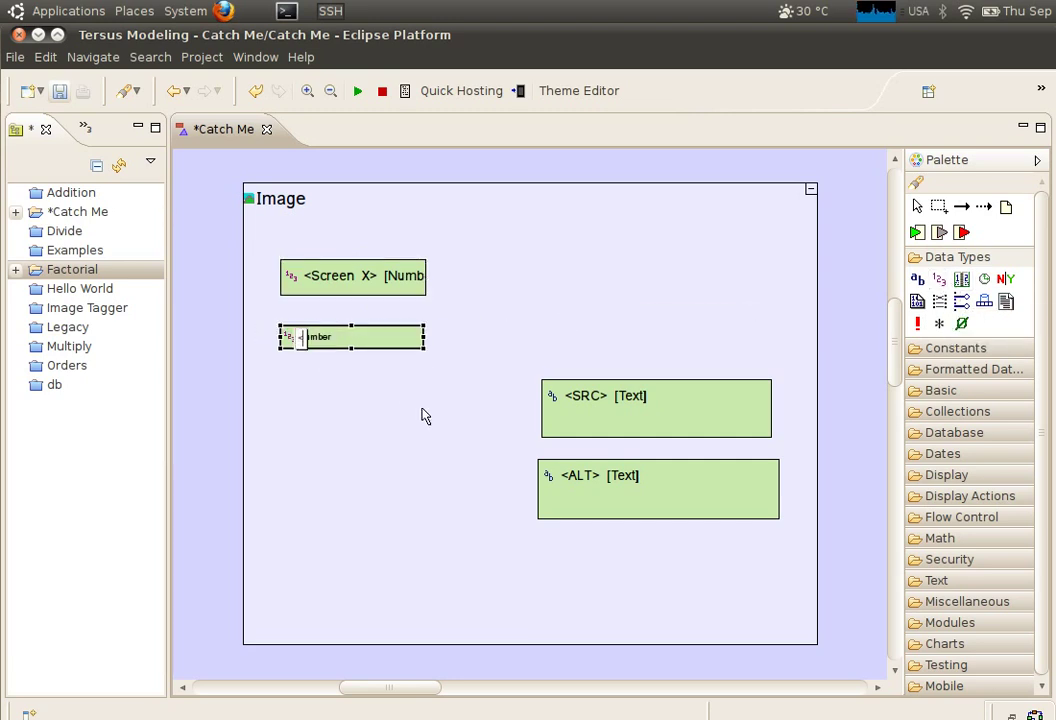
text(<Screen Y>)
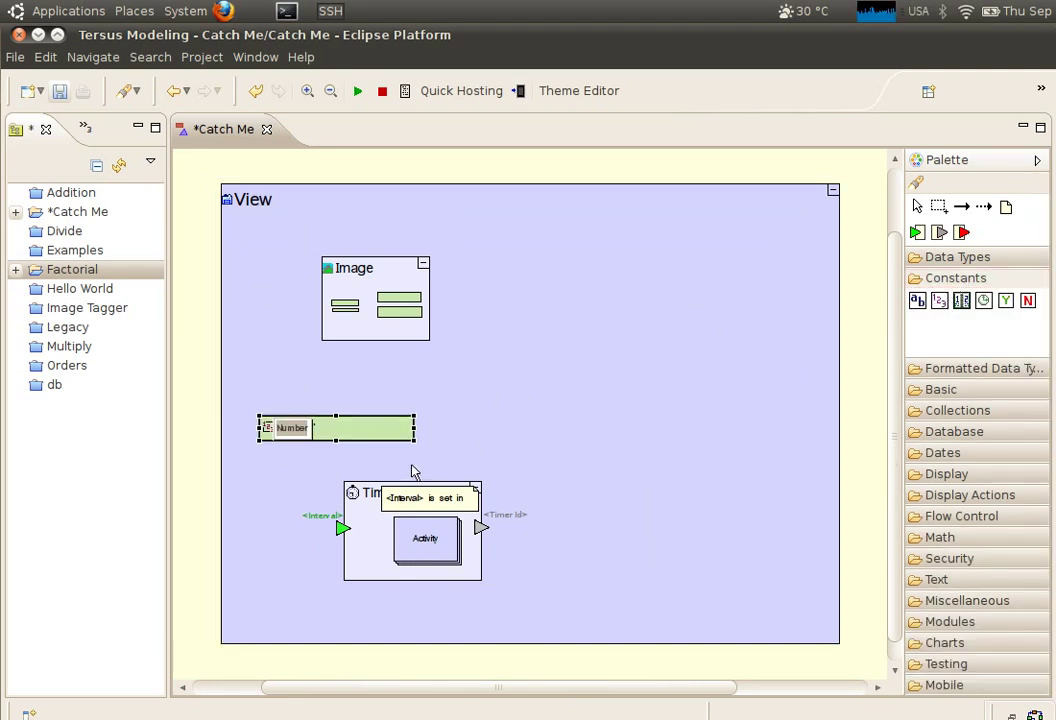
Rename the Number constant beside the Timer to 1000
text(1000)
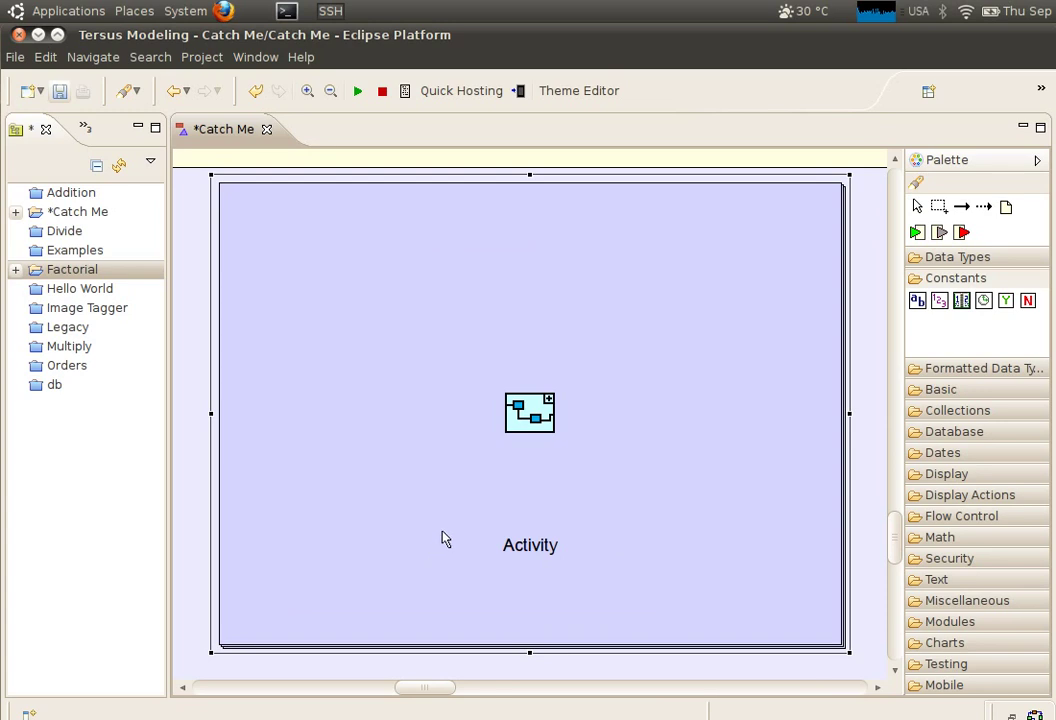
mouse_move(520, 518)
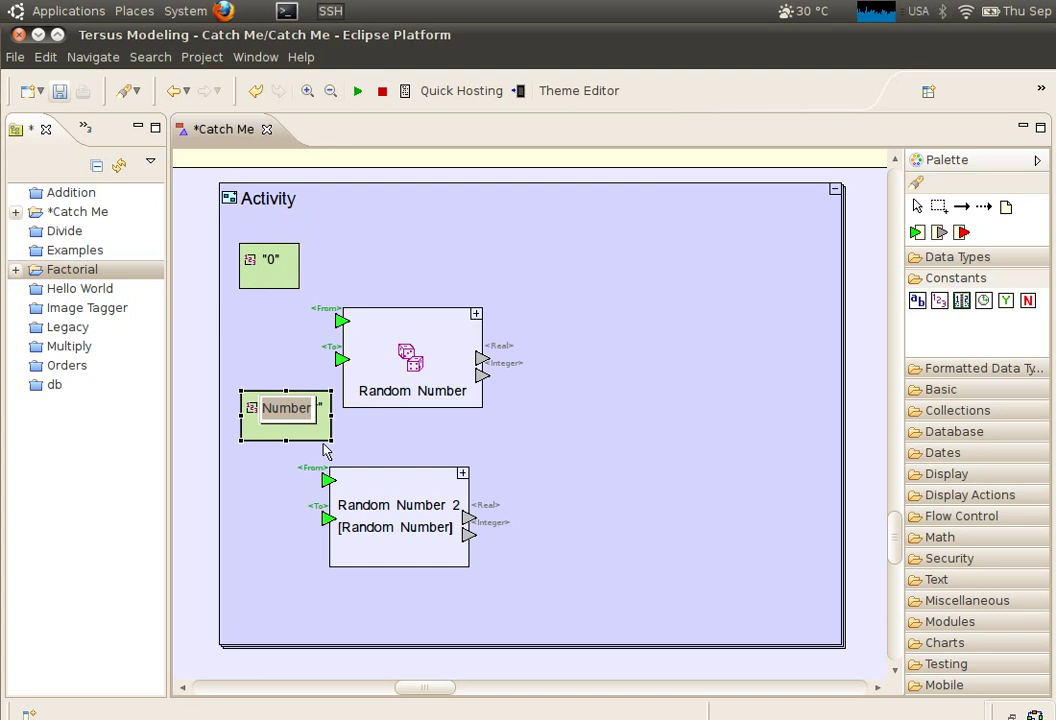
Rename the Activity's second Number constant to 500 for the Random Number range
text(500")
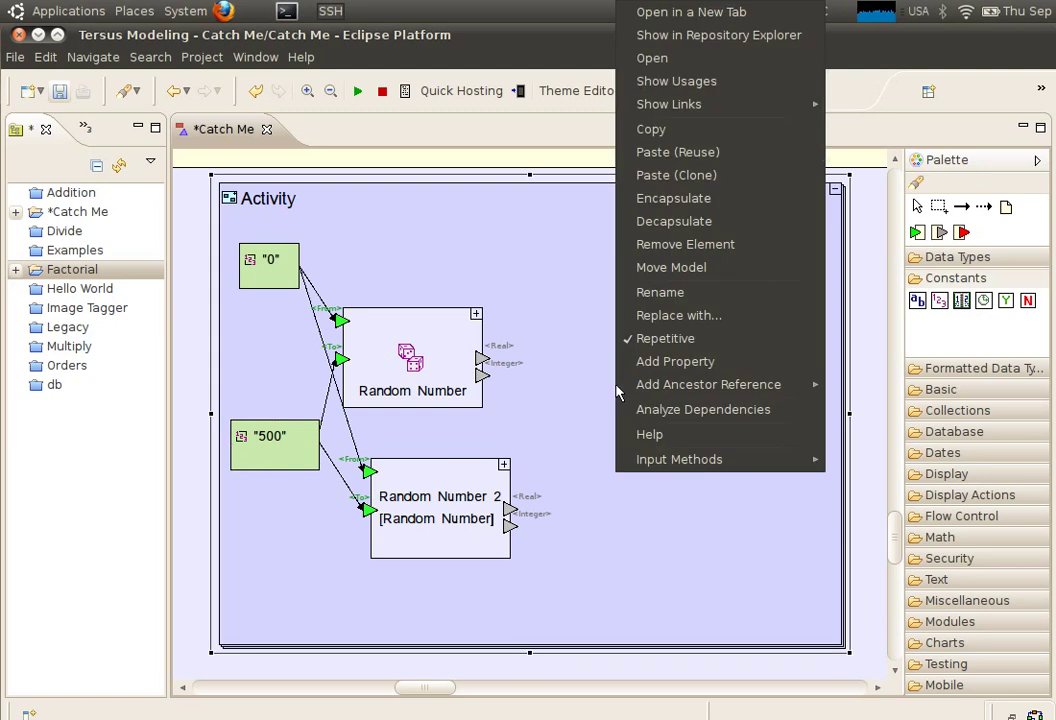
mouse_move(708, 384)
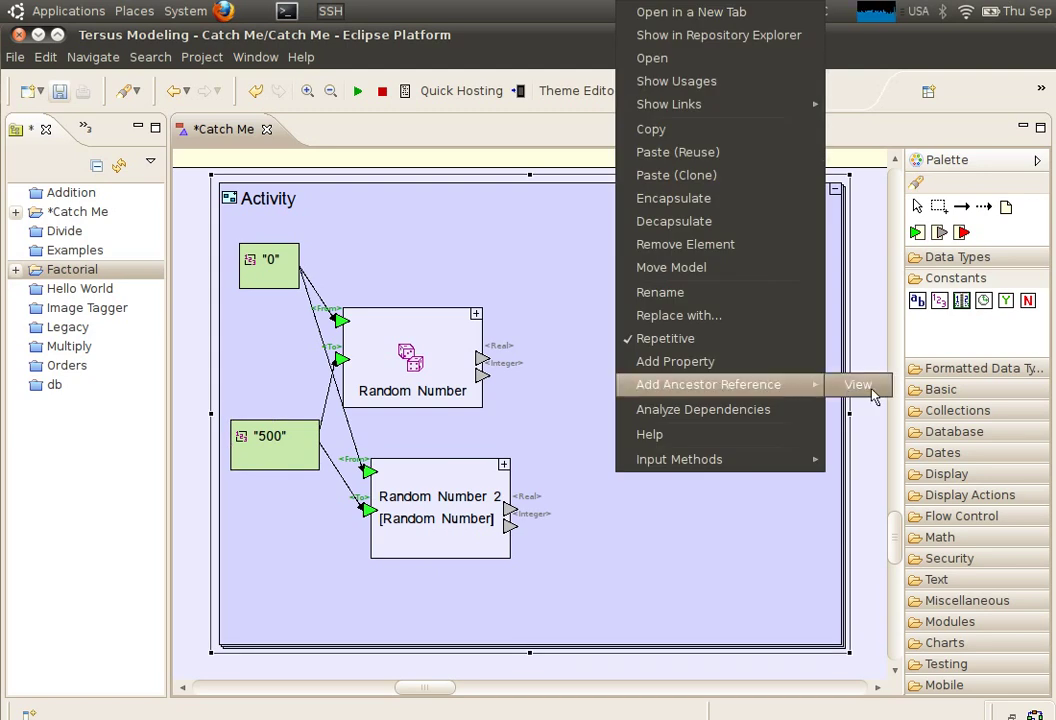
Reference the ancestor View and expand its Image so Screen X and Screen Y can be wired
click(858, 384)
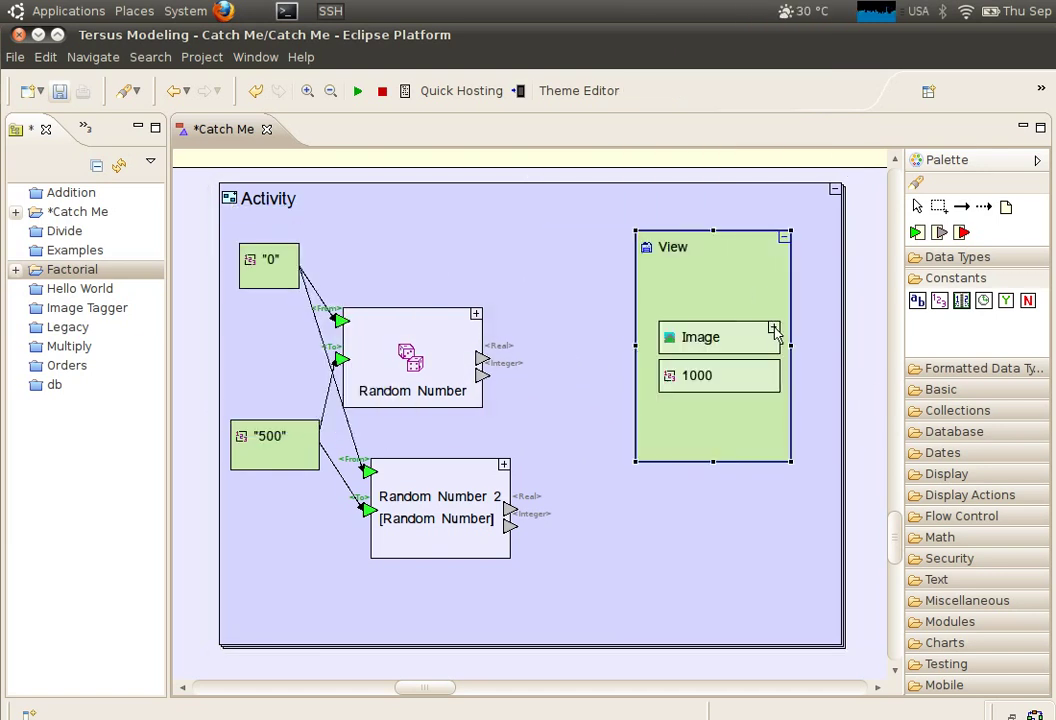
click(776, 336)
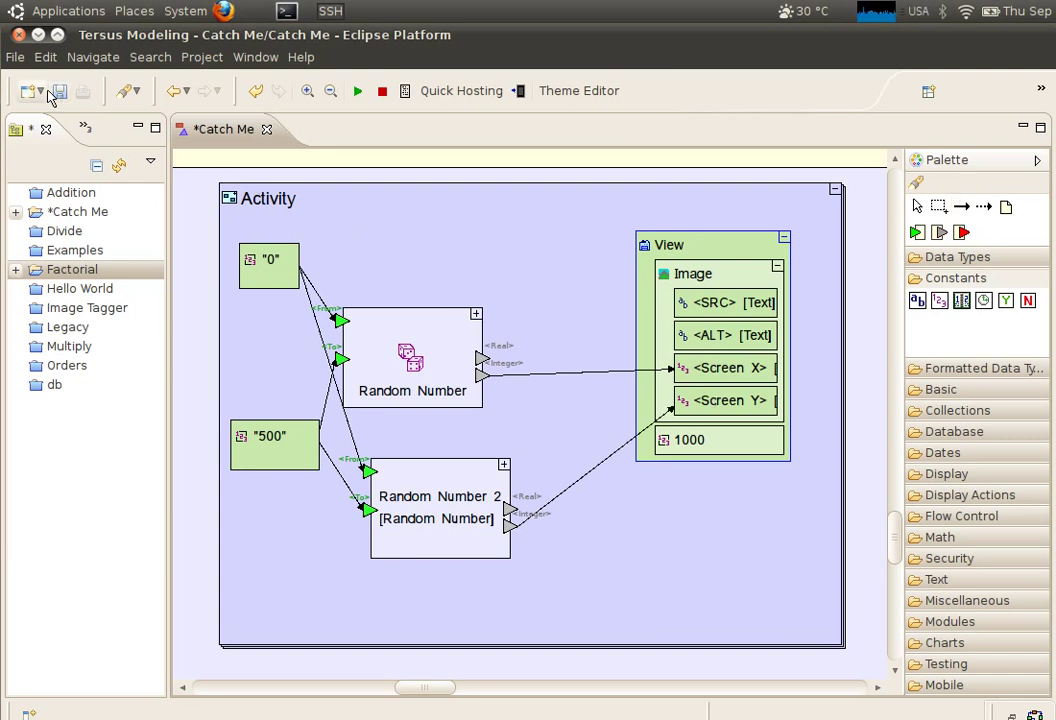
Save the Catch Me model and run it so the kangaroo shows in Firefox at localhost
click(60, 92)
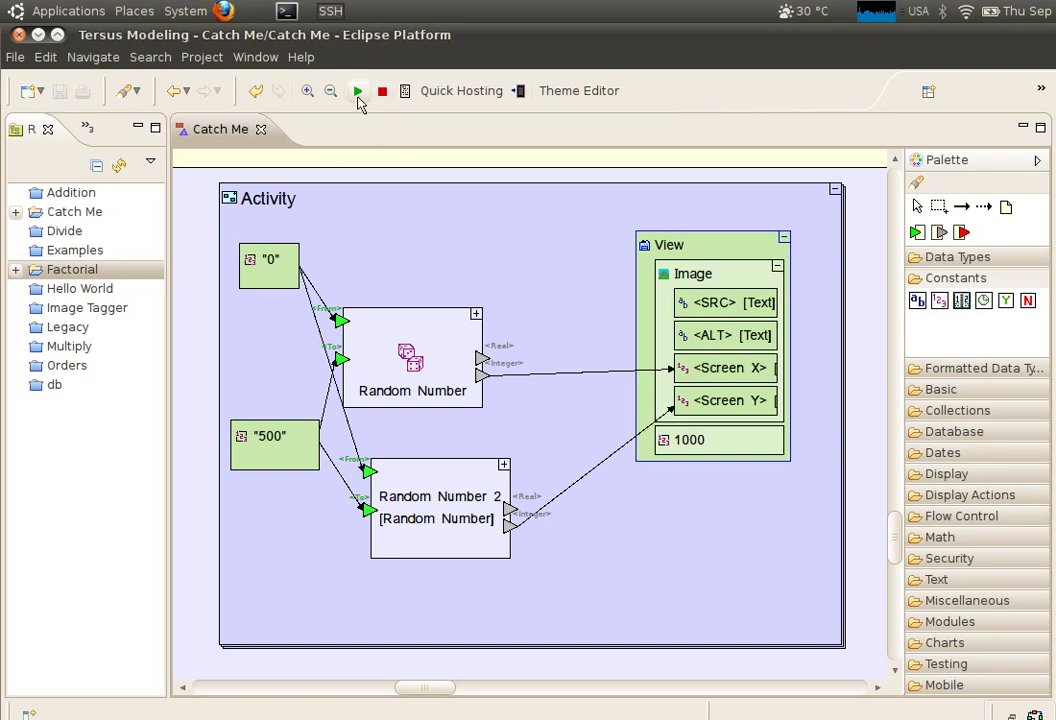
click(358, 92)
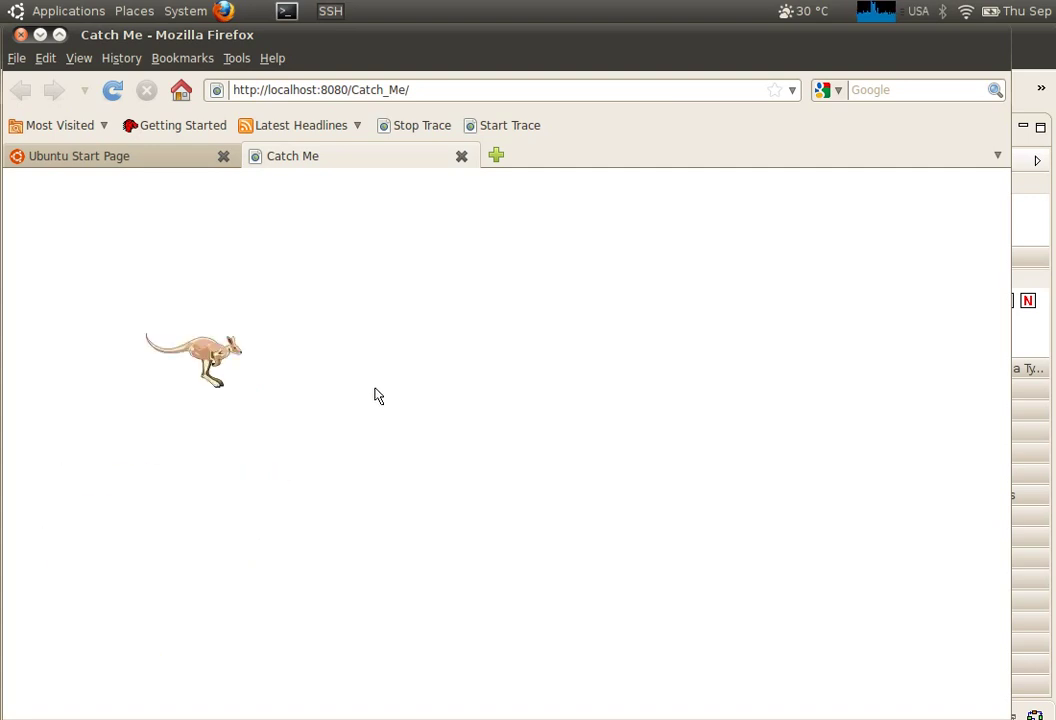
mouse_move(200, 504)
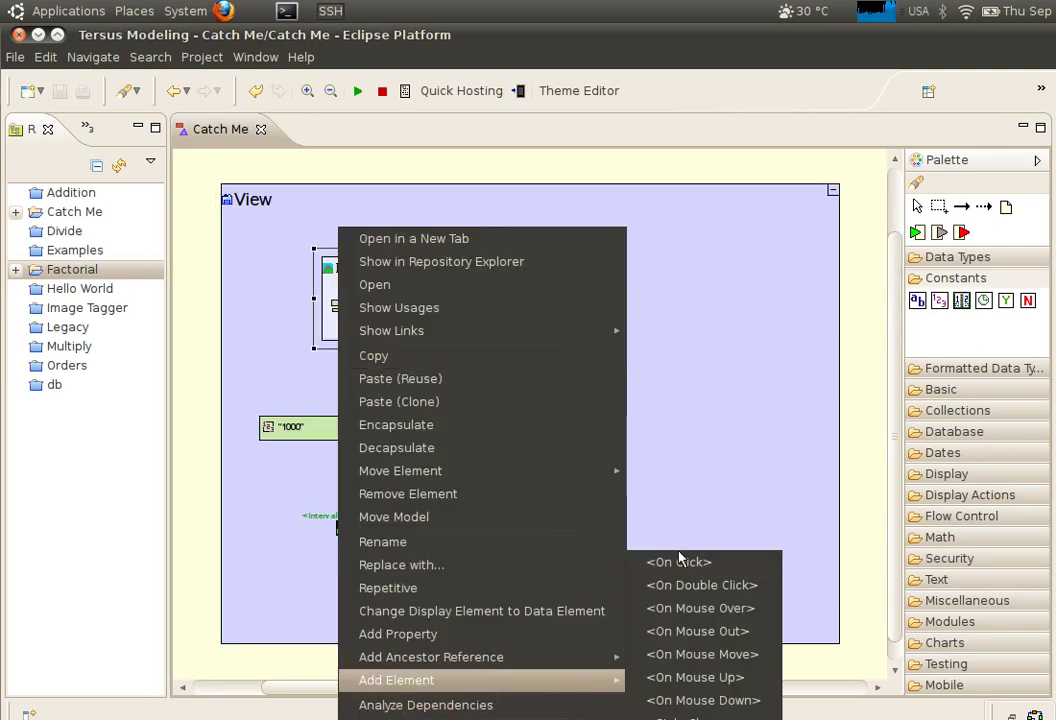
Add an <On Click> handler to the kangaroo image in the View
click(678, 560)
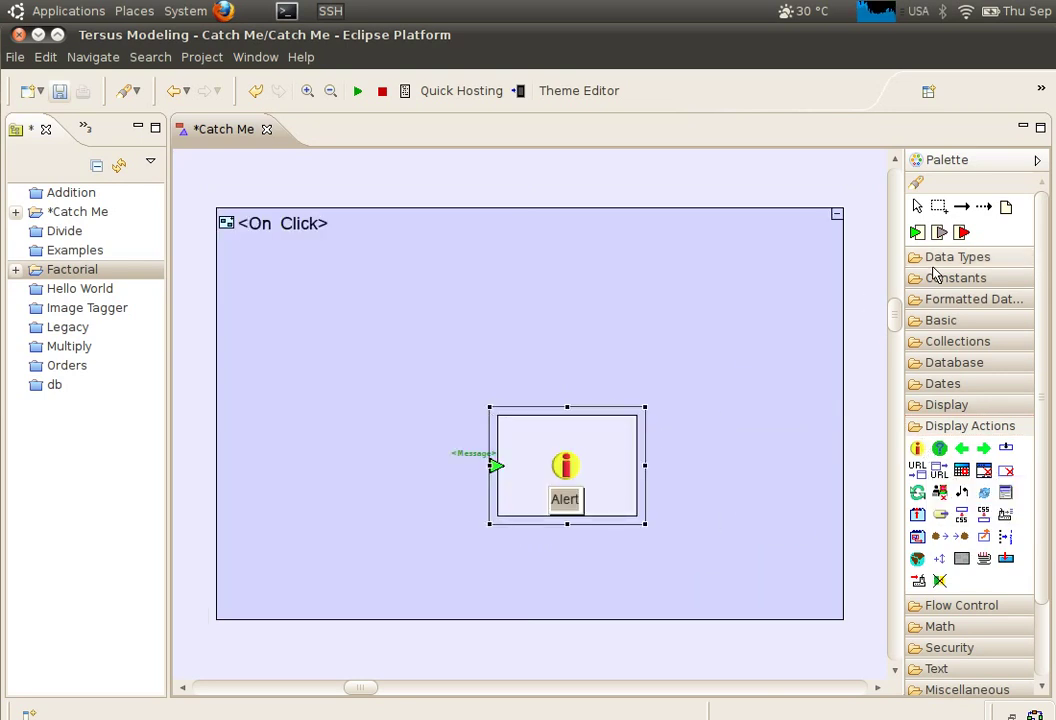
Feed a "You Won" text constant to the Alert and rerun the app in Firefox
click(954, 276)
text("You Won")
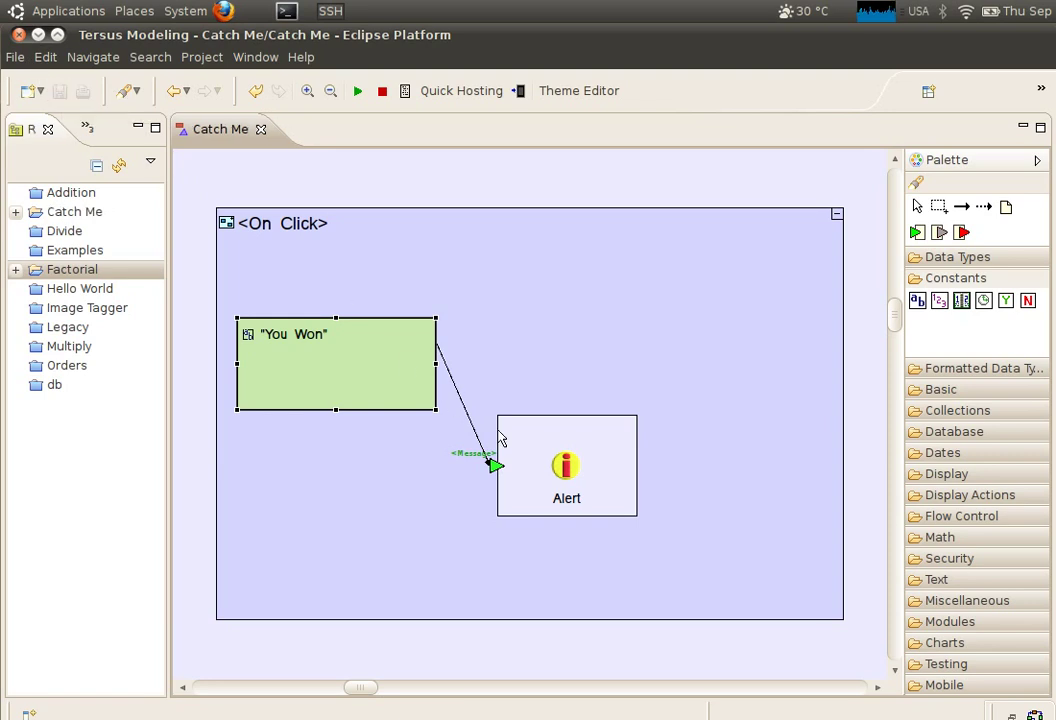
click(356, 92)
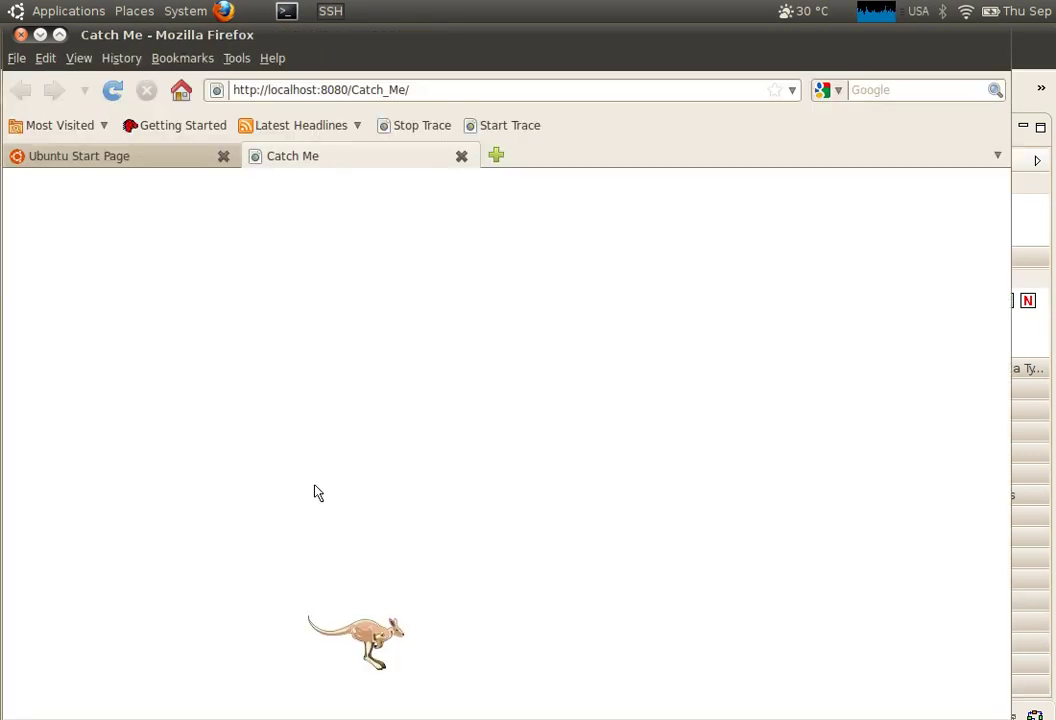